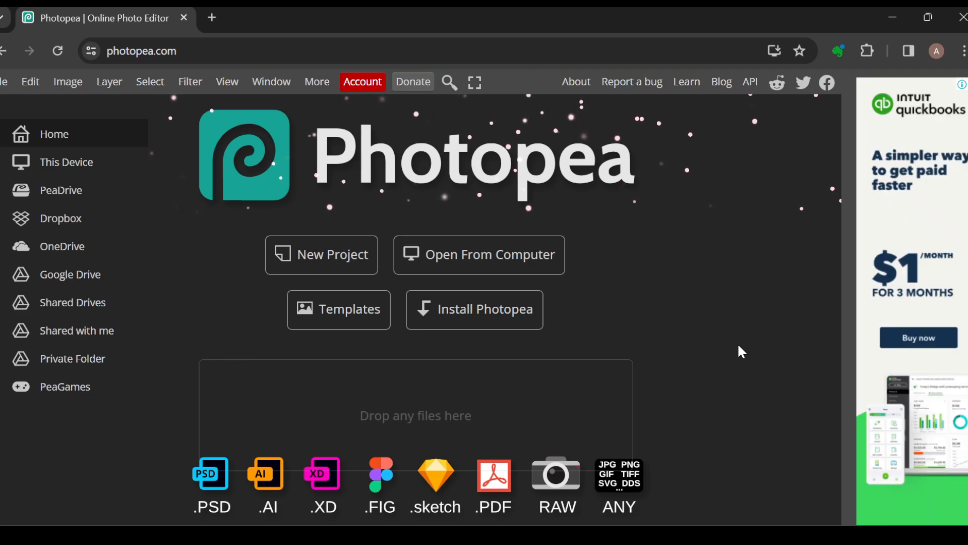
mouse_move(314, 272)
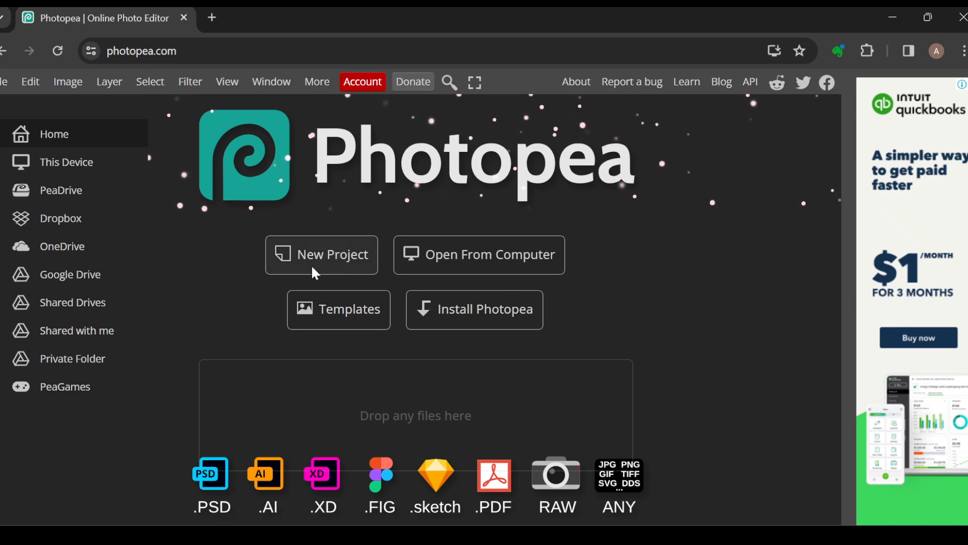
- Frame the banner's title and tagline band with a 36:9 crop box, excluding the confetti borders
click(321, 254)
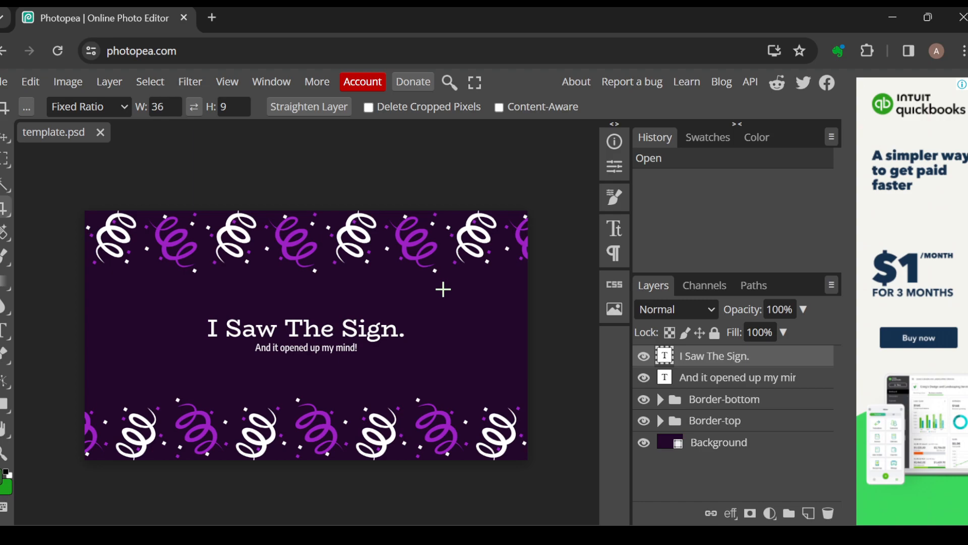
mouse_move(246, 261)
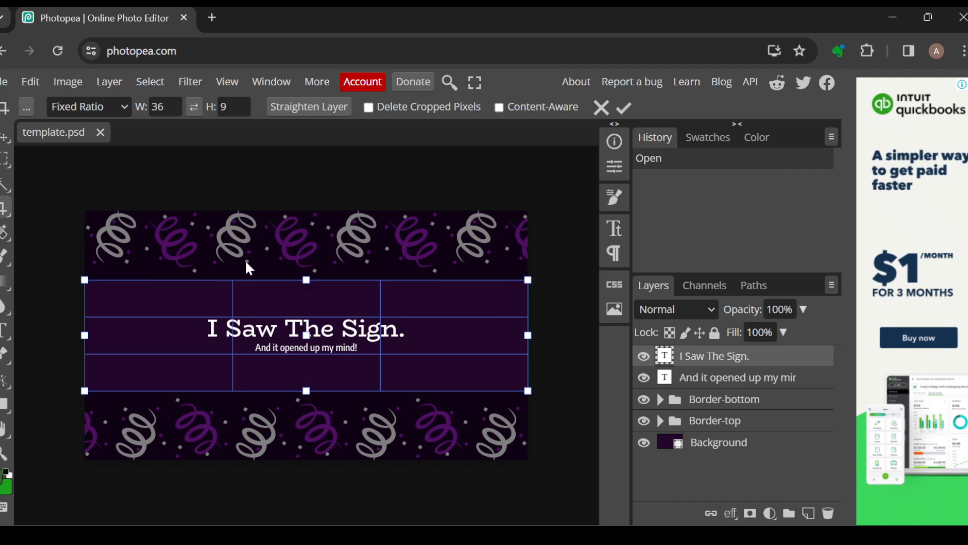
mouse_move(30, 81)
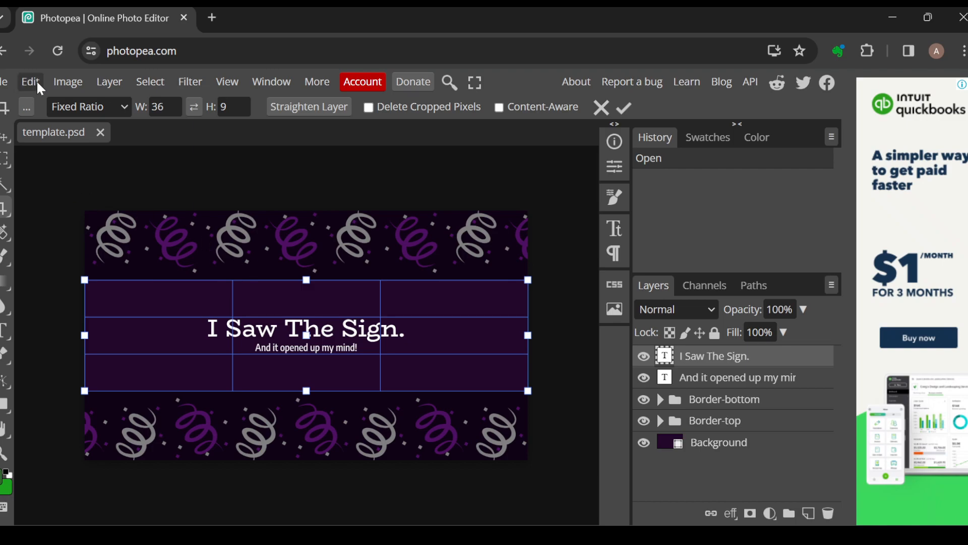
- Open the Edit menu to reach the Copy and Paste commands
click(68, 80)
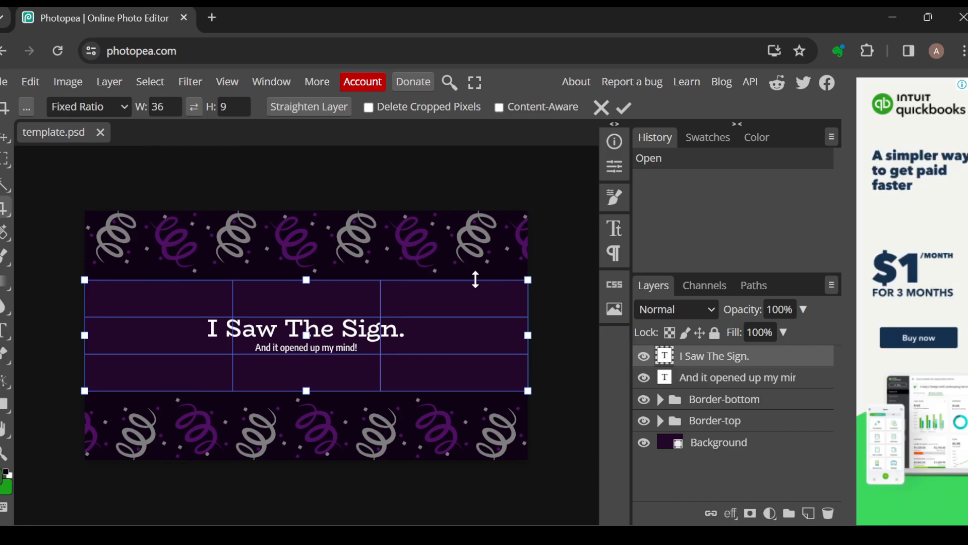
mouse_move(514, 244)
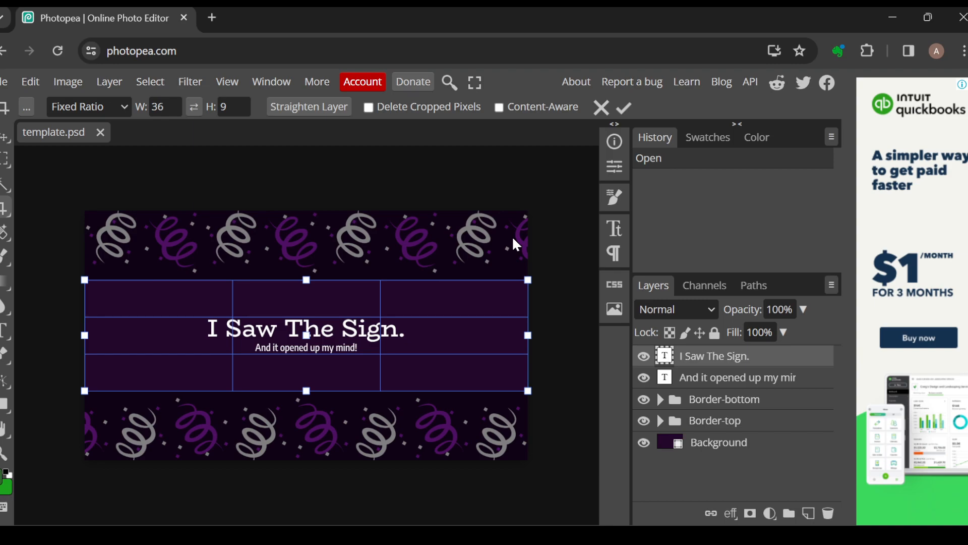
mouse_move(367, 250)
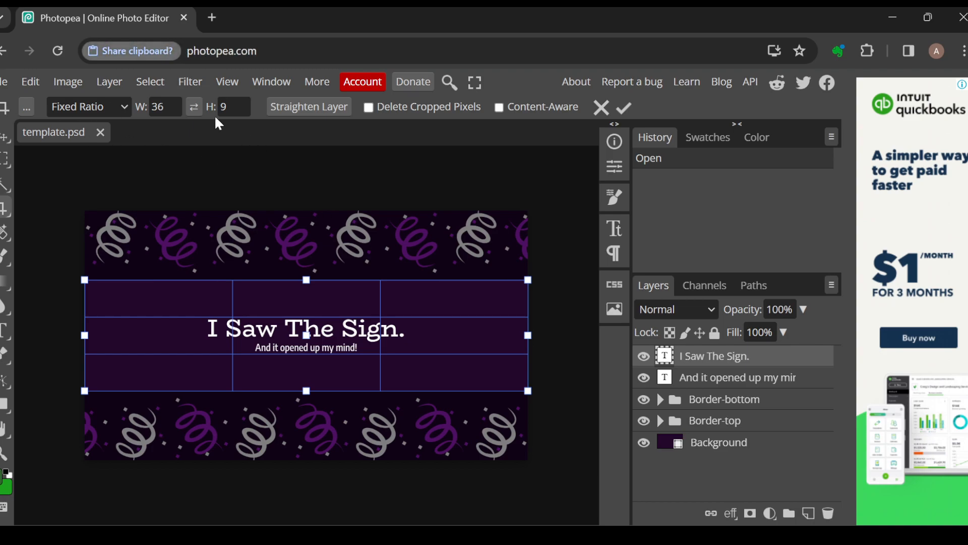
mouse_move(135, 121)
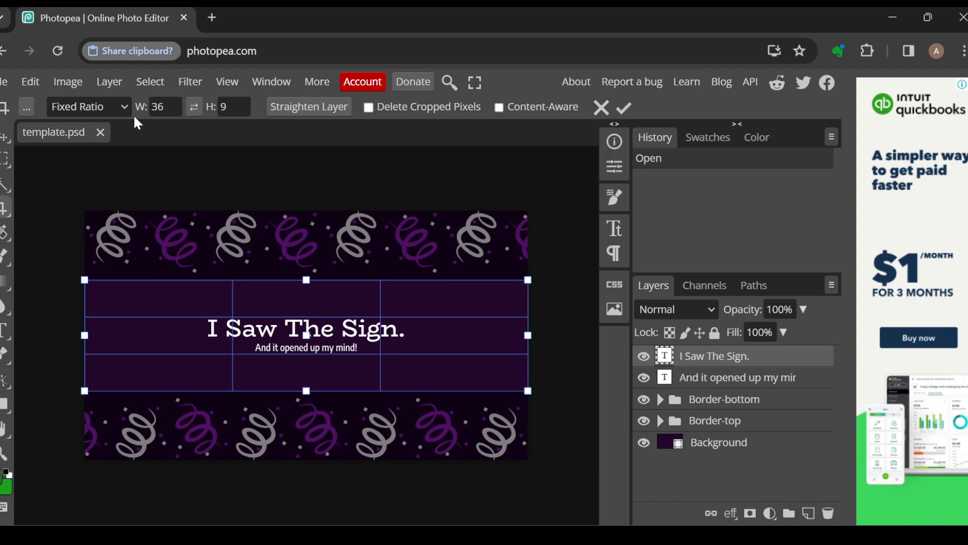
mouse_move(240, 148)
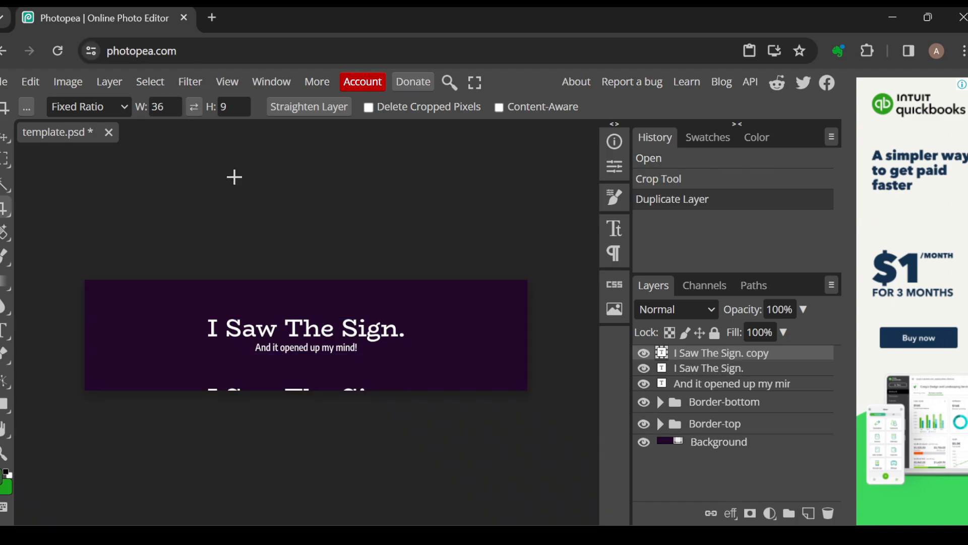
mouse_move(266, 336)
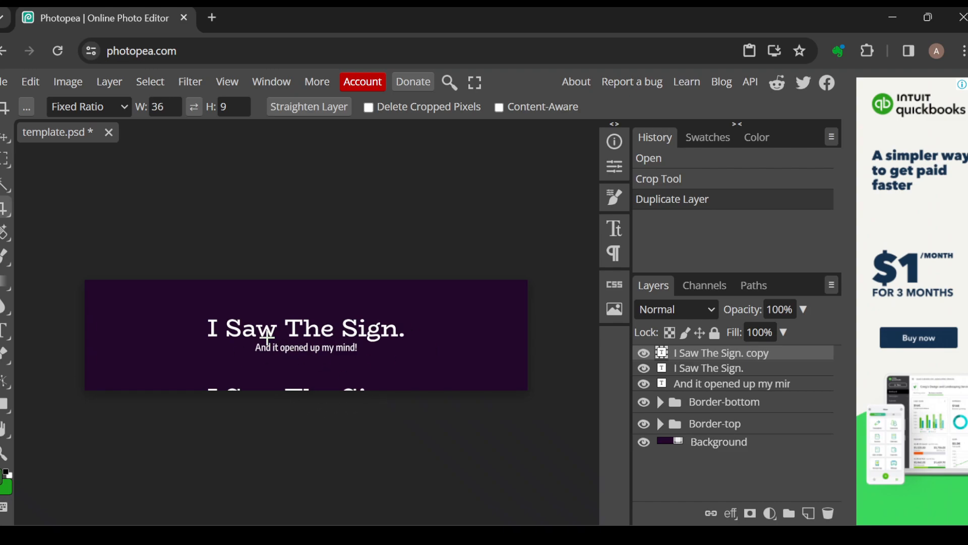